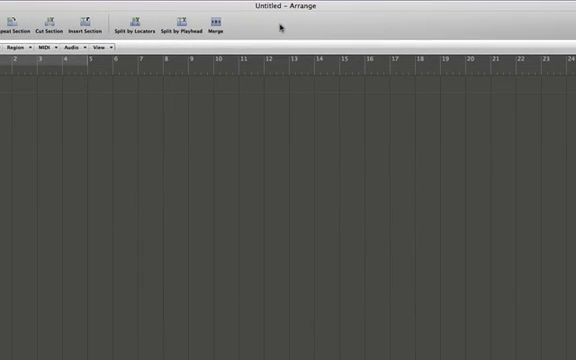
Bring up the toolbar's context menu to reach Customize Toolbar.
{"action": "right_click", "coordinate": [280, 28]}
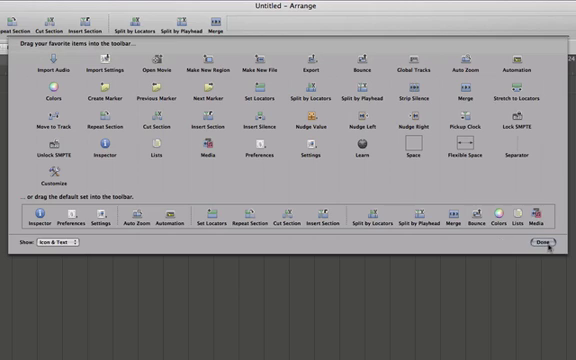
Close the Customize Toolbar sheet with Done and look over the inspector and Arrange area.
{"action": "left_click", "coordinate": [540, 251]}
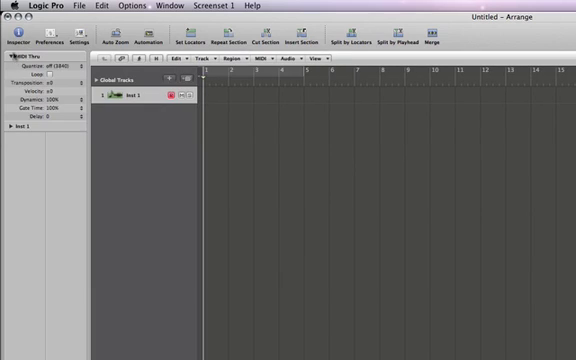
{"action": "left_click", "coordinate": [20, 129]}
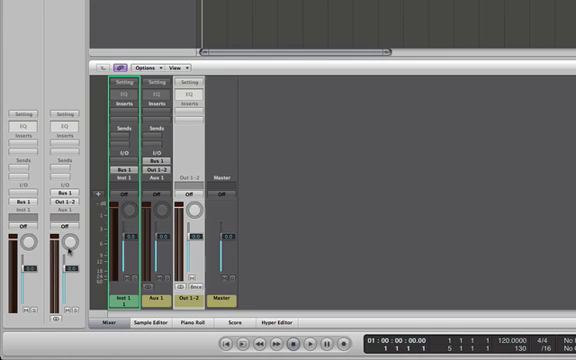
{"action": "mouse_move", "coordinate": [58, 95]}
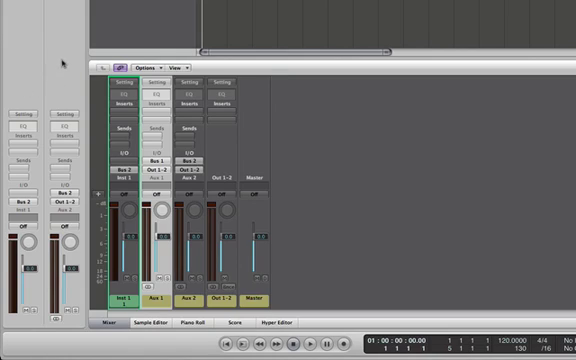
{"action": "mouse_move", "coordinate": [60, 228]}
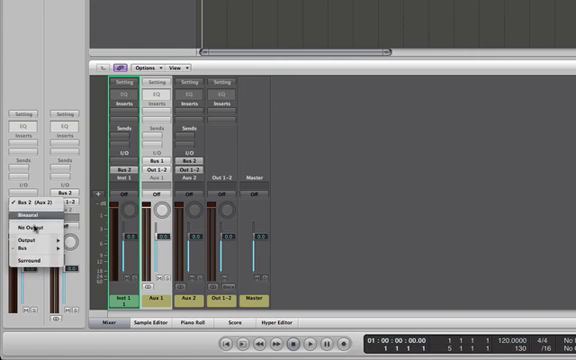
Dismiss the Inst 1 Output routing pop-up.
{"action": "left_click", "coordinate": [37, 222]}
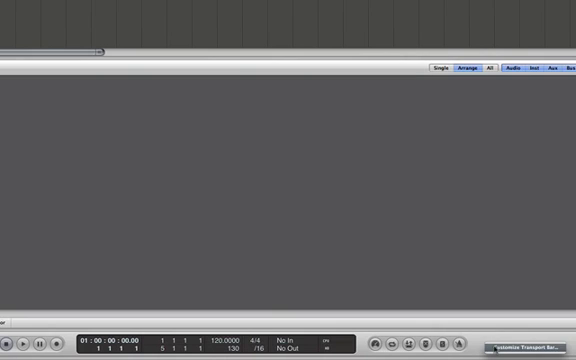
{"action": "left_click", "coordinate": [531, 337]}
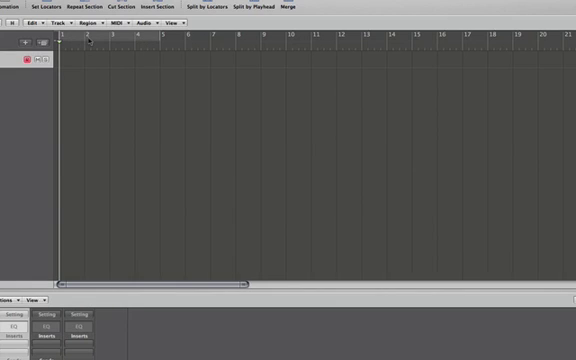
Add the Inst 2 instrument track and reveal the Marker, Signature and Tempo global tracks.
{"action": "left_click_drag", "start_coordinate": [62, 38], "coordinate": [165, 38]}
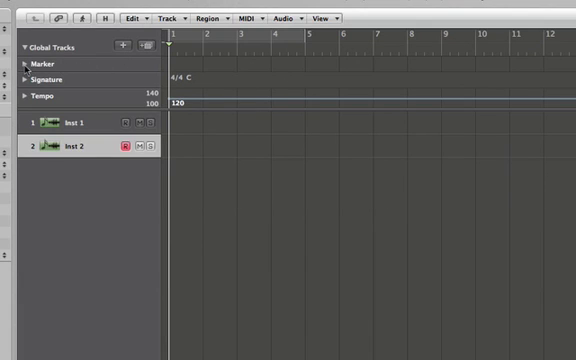
{"action": "left_click", "coordinate": [12, 63]}
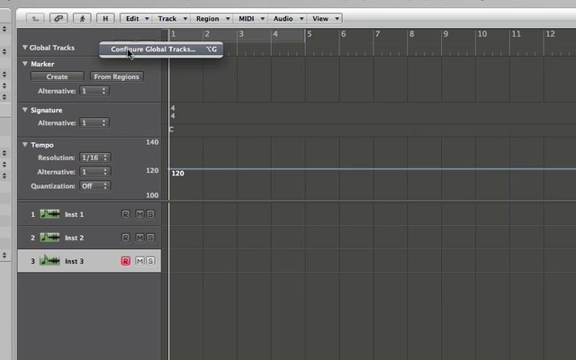
Enable the Beat Mapping global track through Configure Global Tracks.
{"action": "left_click", "coordinate": [165, 47]}
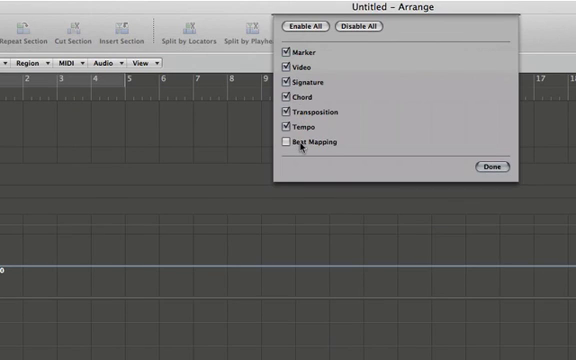
{"action": "left_click", "coordinate": [286, 141]}
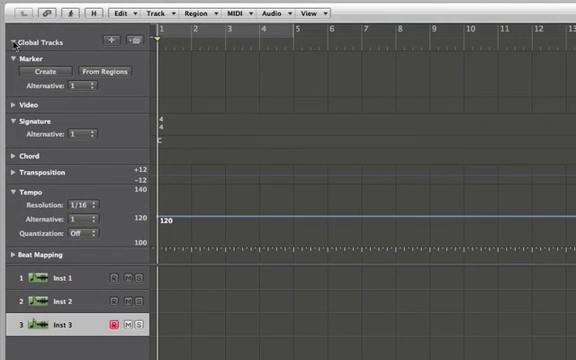
{"action": "left_click", "coordinate": [11, 46]}
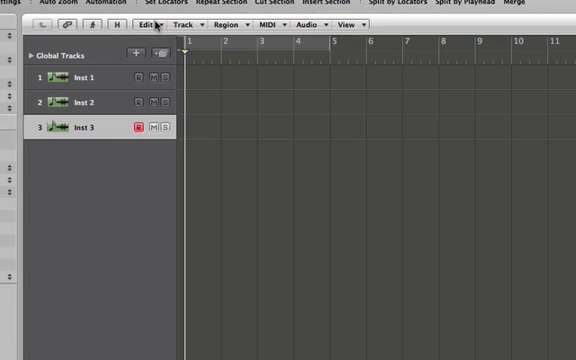
{"action": "left_click", "coordinate": [145, 22]}
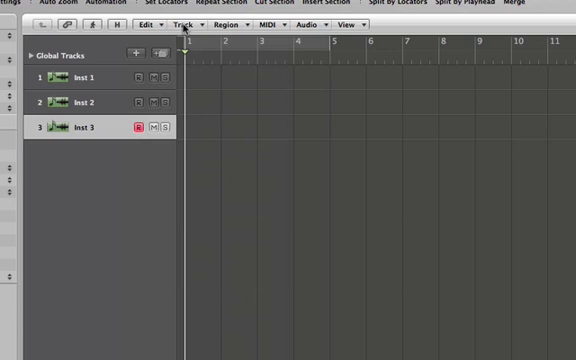
{"action": "left_click", "coordinate": [186, 23]}
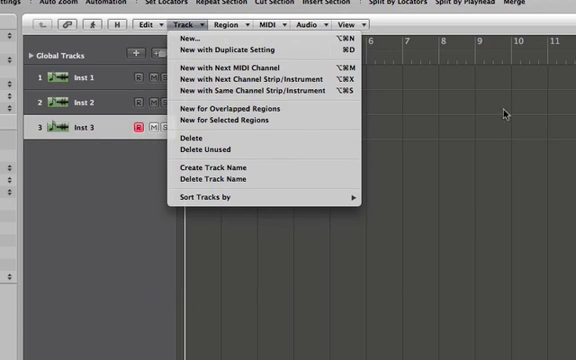
{"action": "mouse_move", "coordinate": [506, 113]}
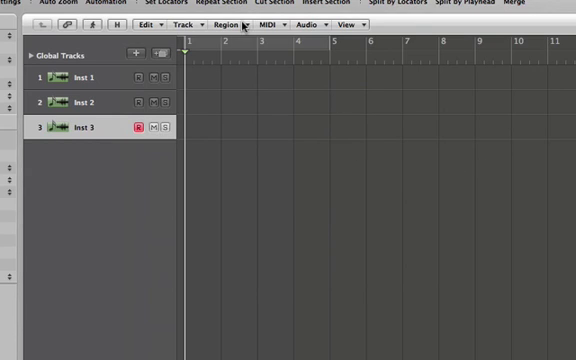
{"action": "left_click", "coordinate": [227, 25]}
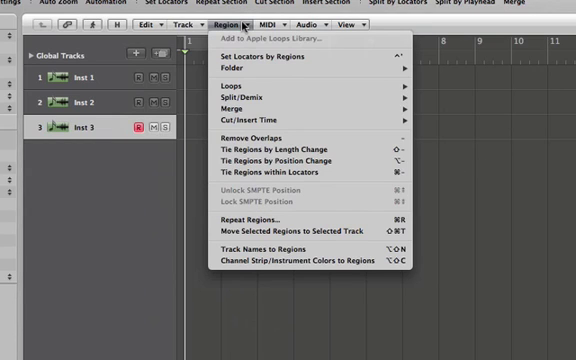
{"action": "left_click", "coordinate": [270, 23]}
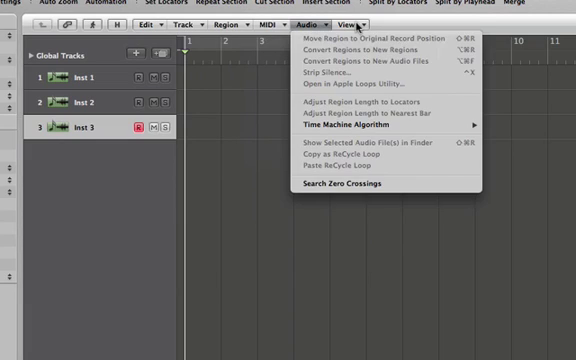
{"action": "left_click", "coordinate": [348, 21]}
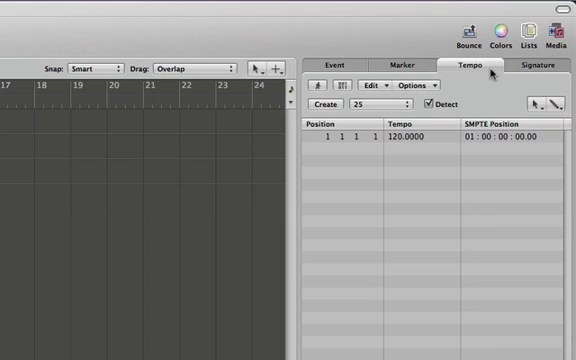
View the project's Tempo list in the Lists pane.
{"action": "left_click", "coordinate": [537, 66]}
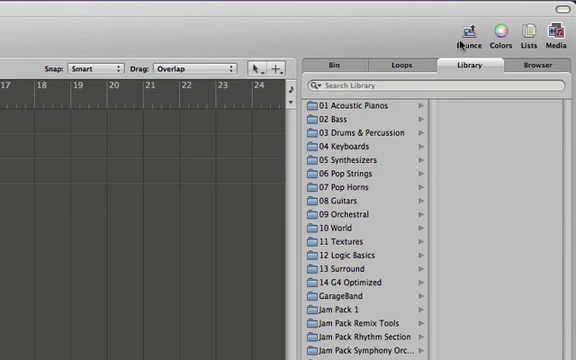
Check the empty project audio Bin, then switch the Media pane to the Browser.
{"action": "left_click", "coordinate": [335, 64]}
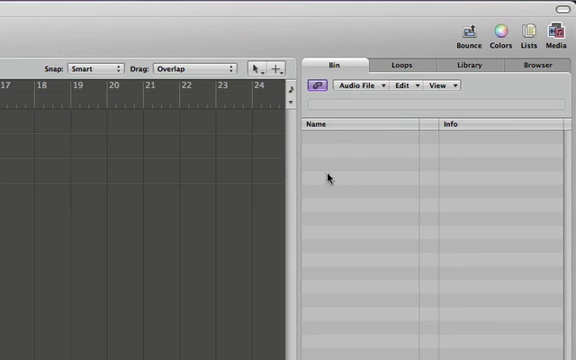
{"action": "mouse_move", "coordinate": [366, 202]}
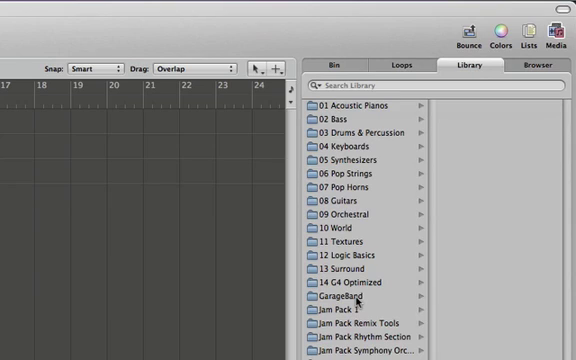
{"action": "mouse_move", "coordinate": [508, 143]}
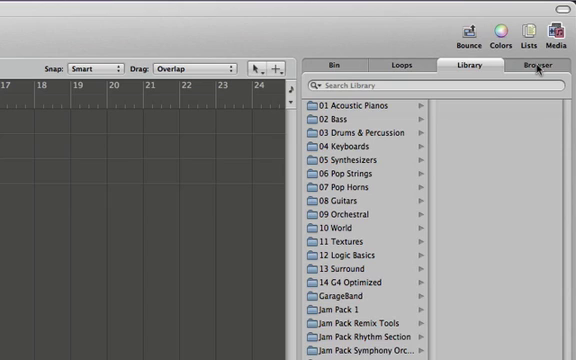
{"action": "left_click", "coordinate": [540, 65]}
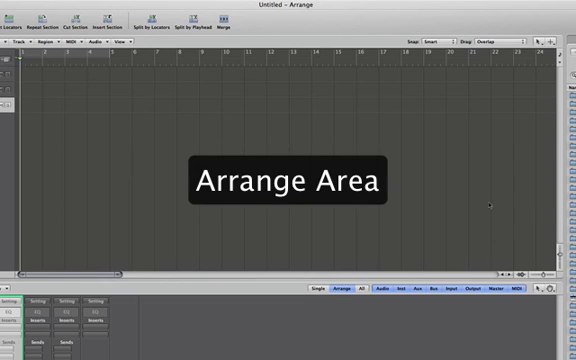
{"action": "mouse_move", "coordinate": [95, 116]}
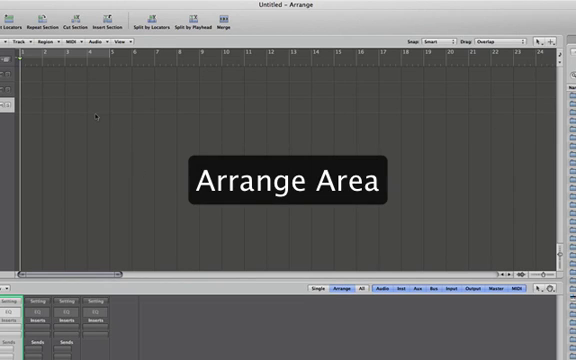